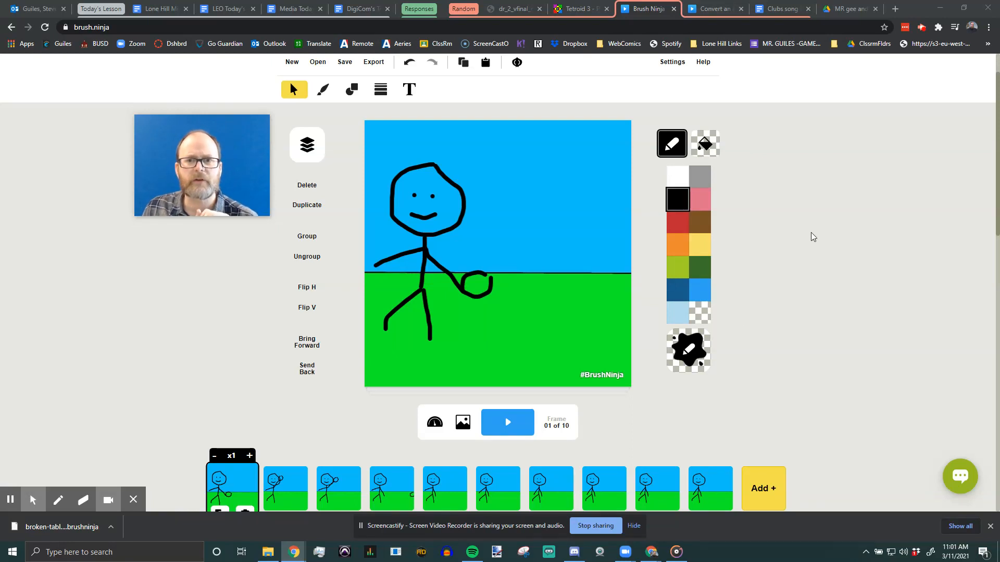
mouse_move(574, 409)
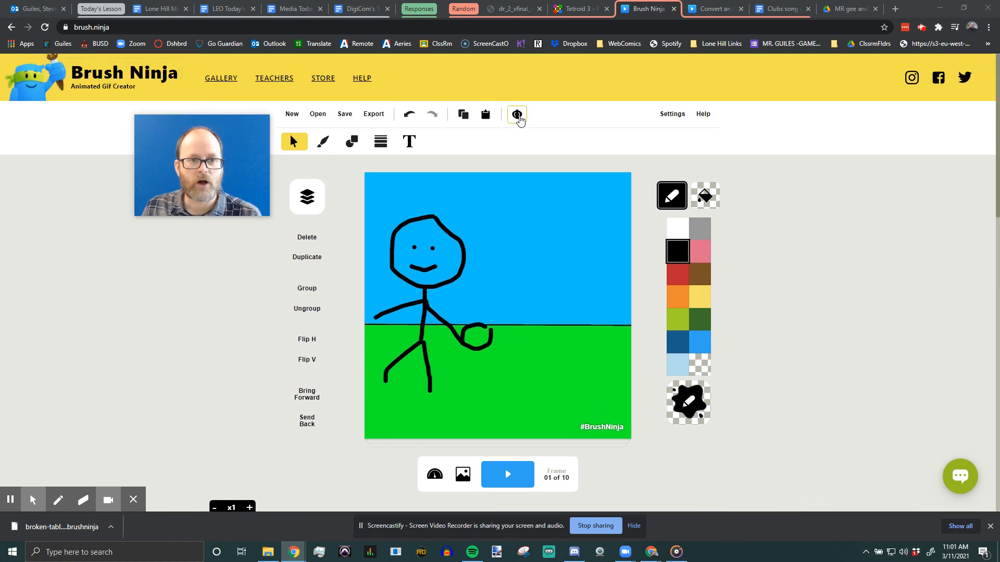
Enable onion skinning and check the ghosting on frames 7 and 1
click(517, 114)
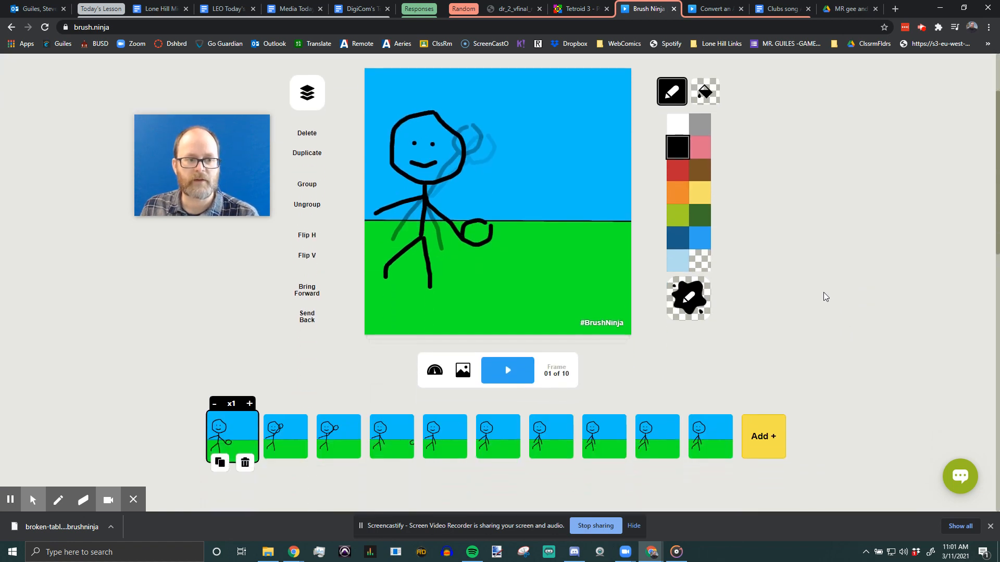
click(498, 437)
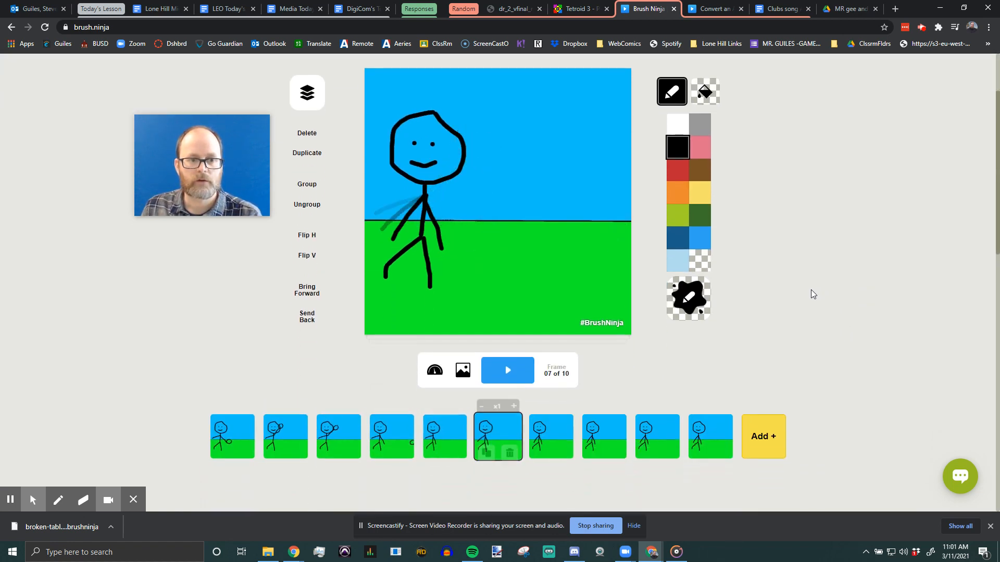
click(338, 436)
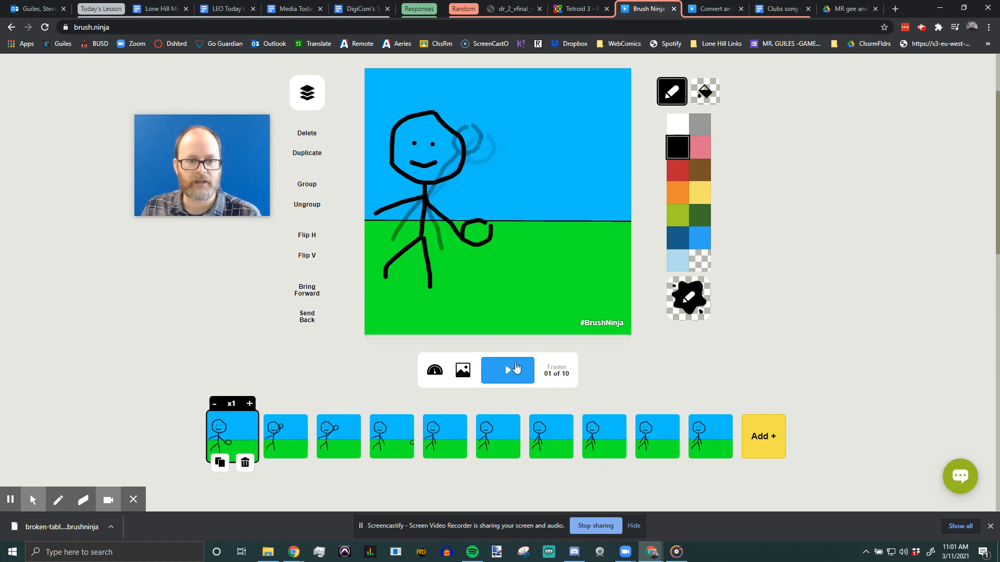
click(506, 370)
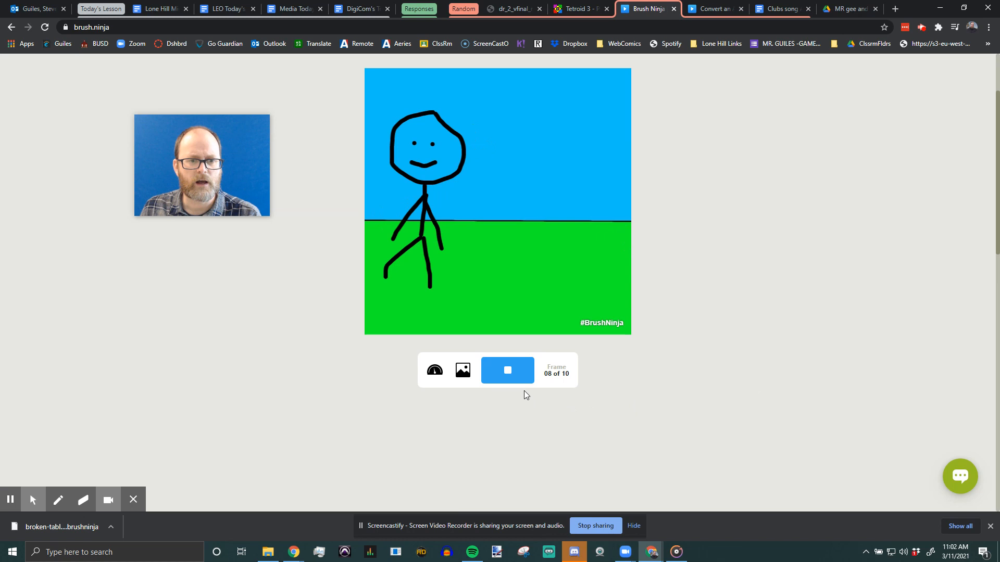
click(506, 370)
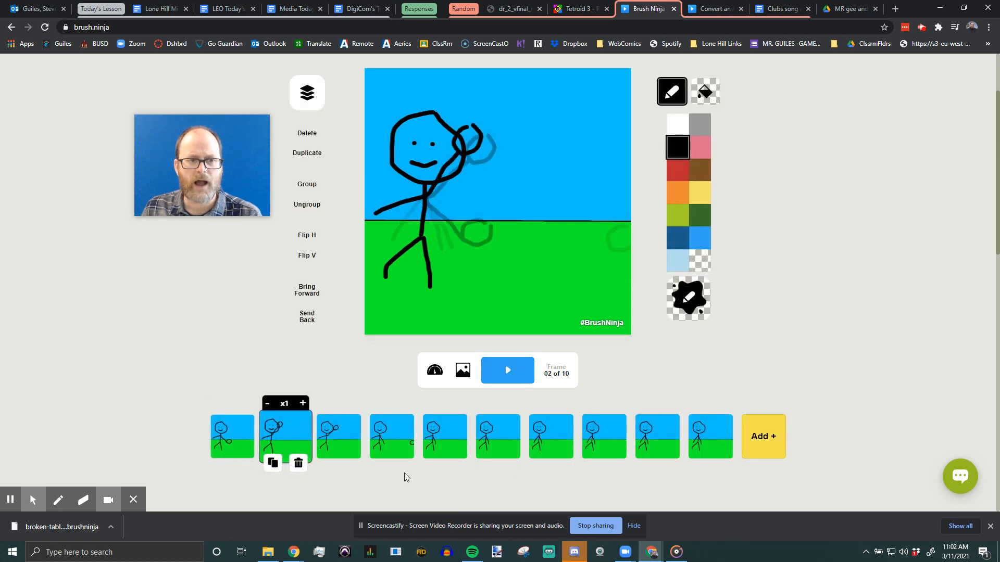
click(232, 437)
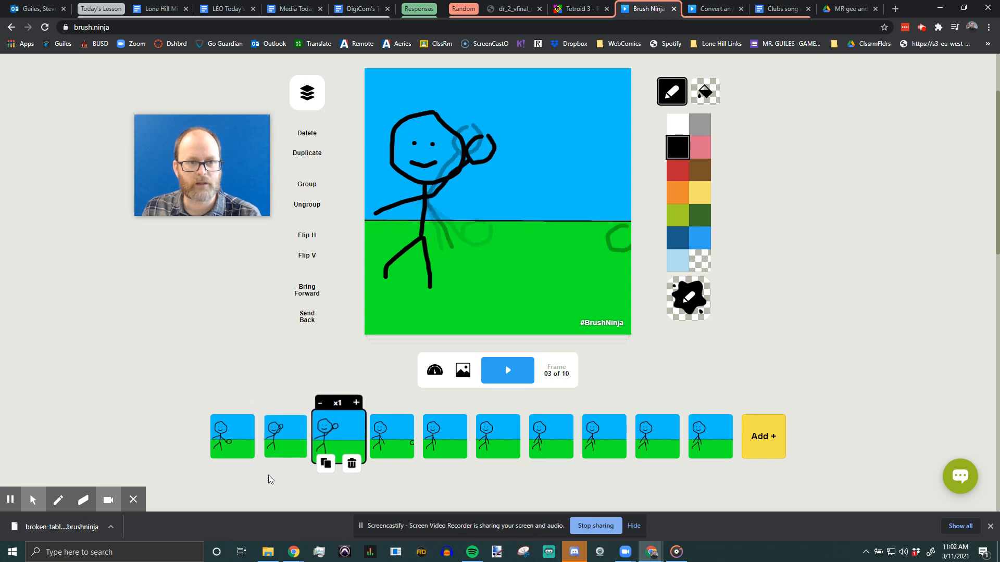
click(392, 437)
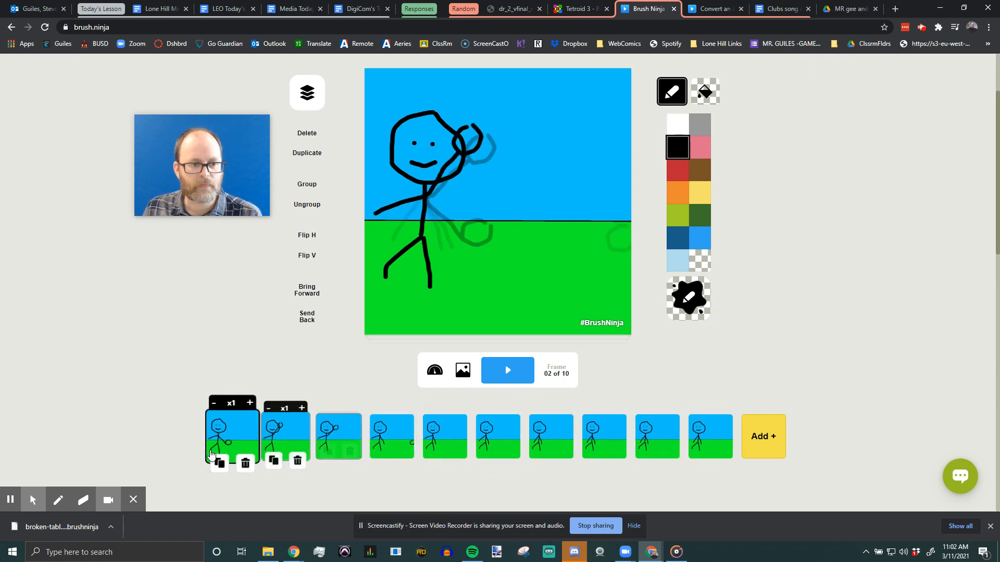
click(233, 437)
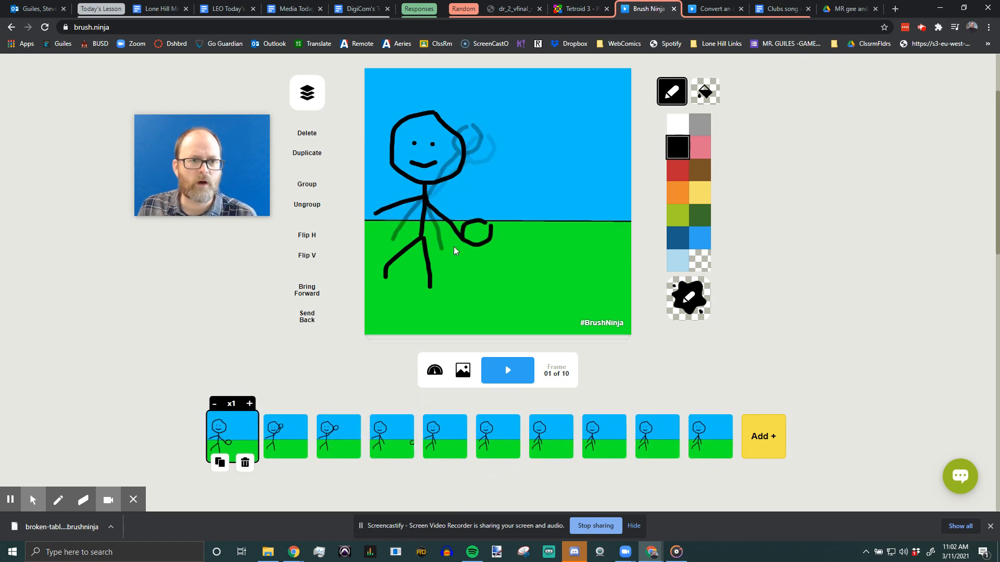
mouse_move(471, 349)
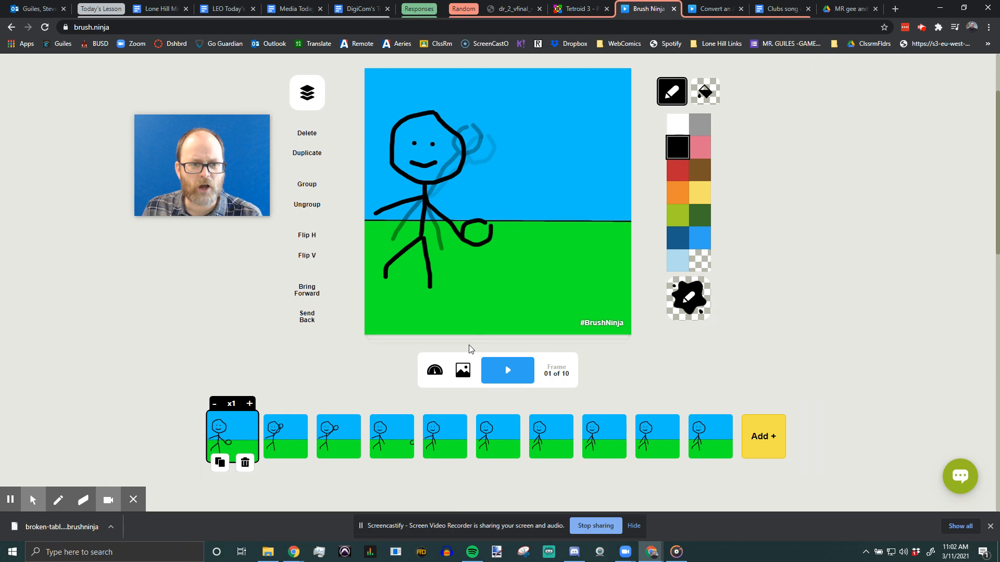
click(435, 370)
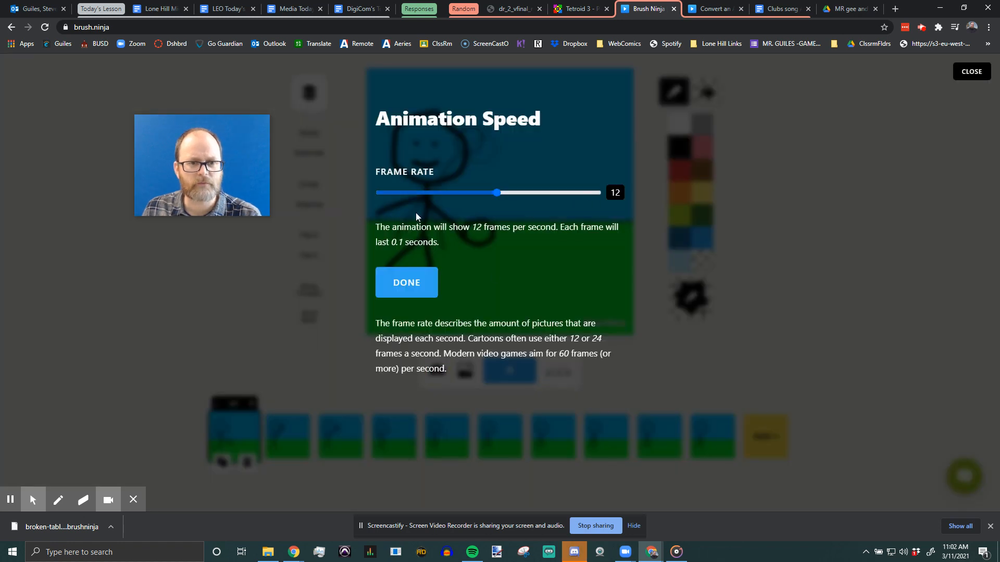
click(406, 283)
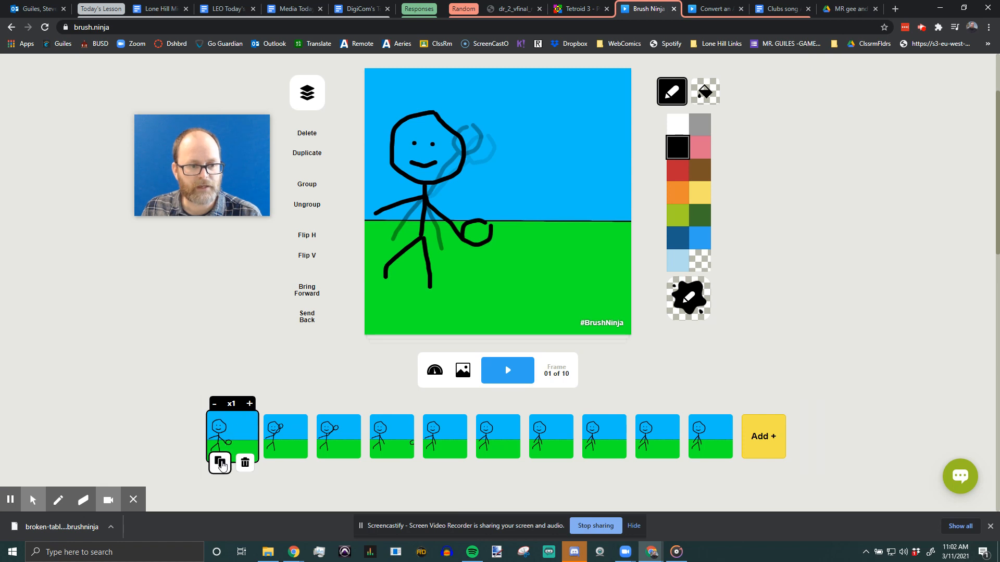
Duplicate frame 1 and select the stick figure's throwing arm
click(219, 463)
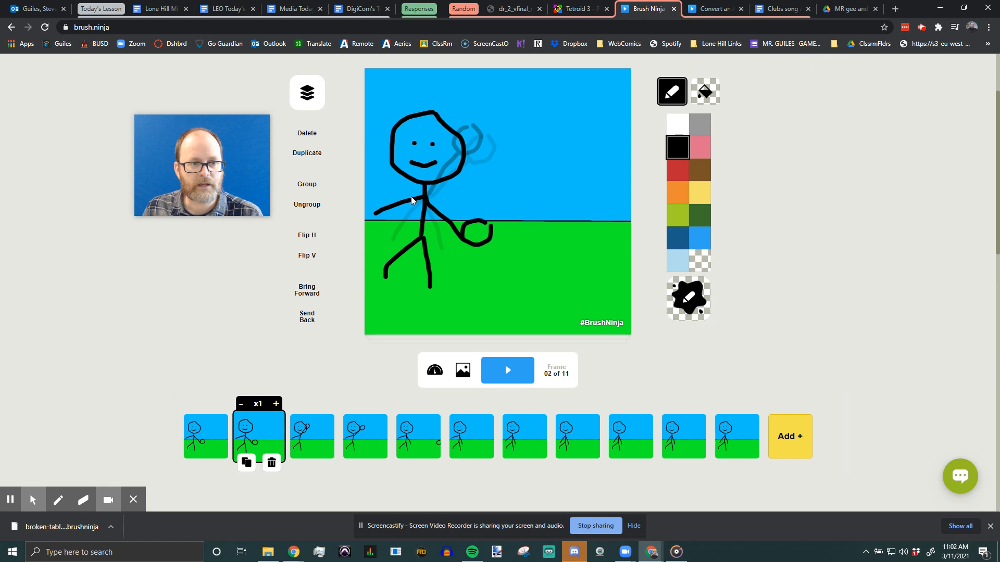
mouse_move(398, 265)
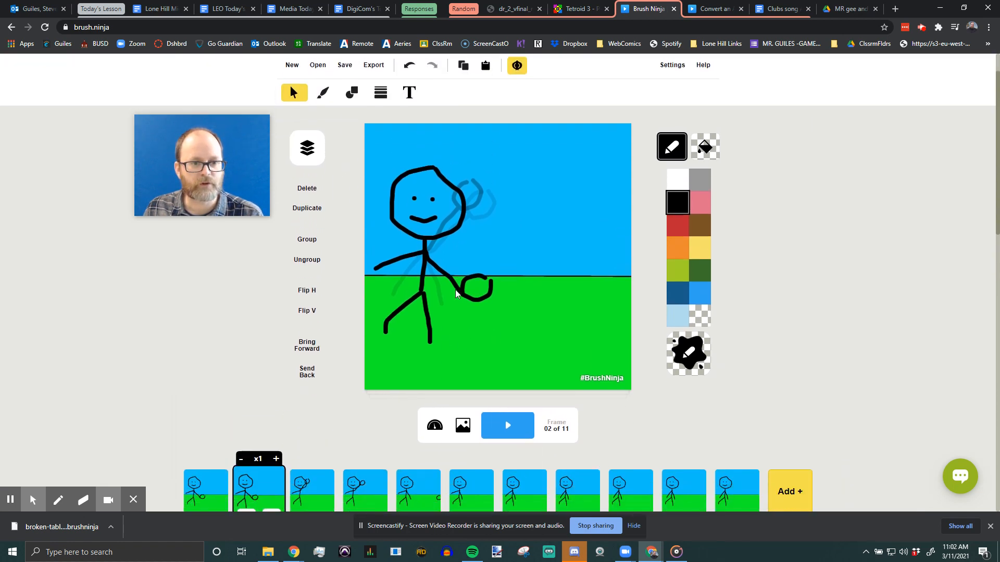
click(456, 284)
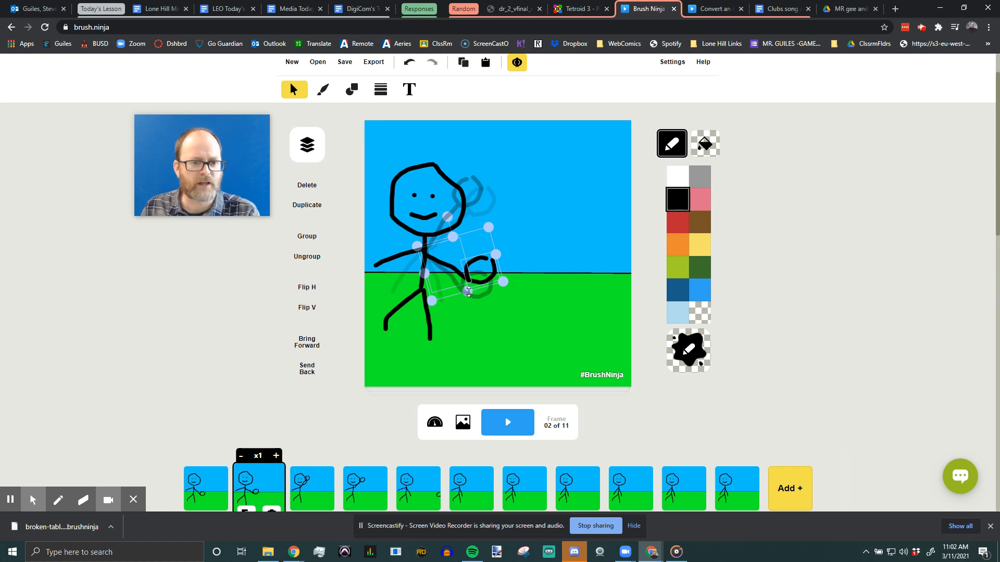
mouse_move(454, 301)
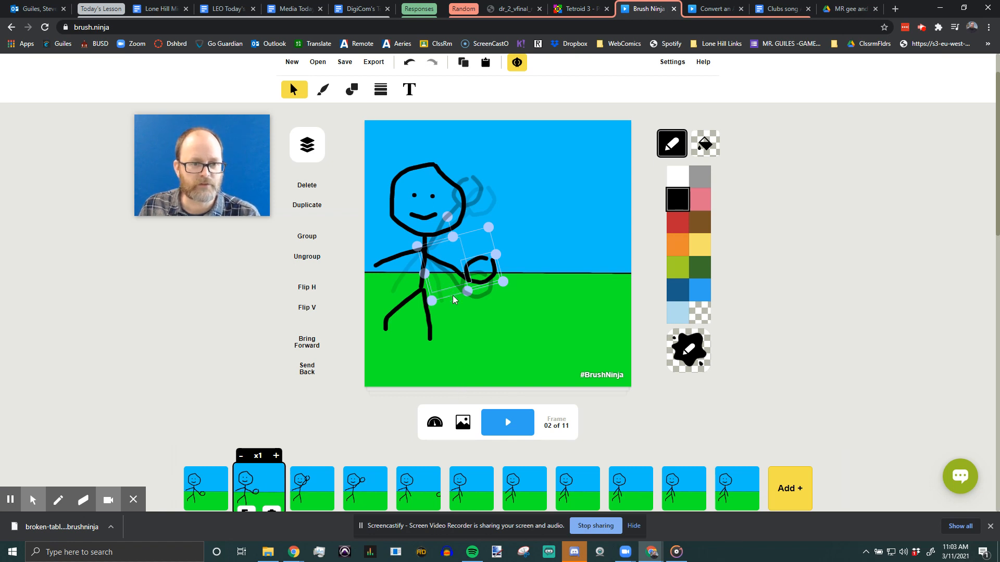
mouse_move(478, 344)
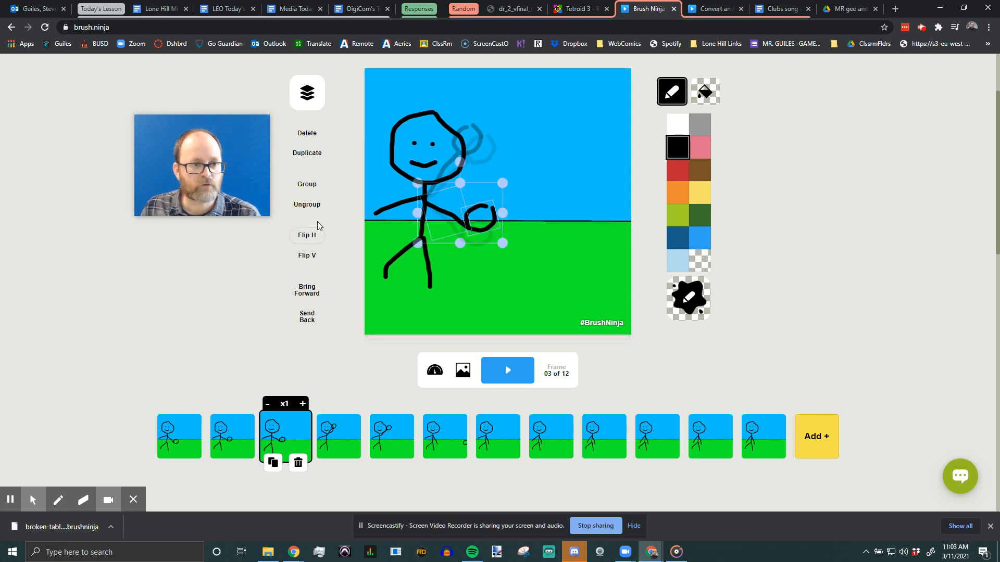
Add two in-between frames, raise the arm beside the head, and start playback
click(307, 185)
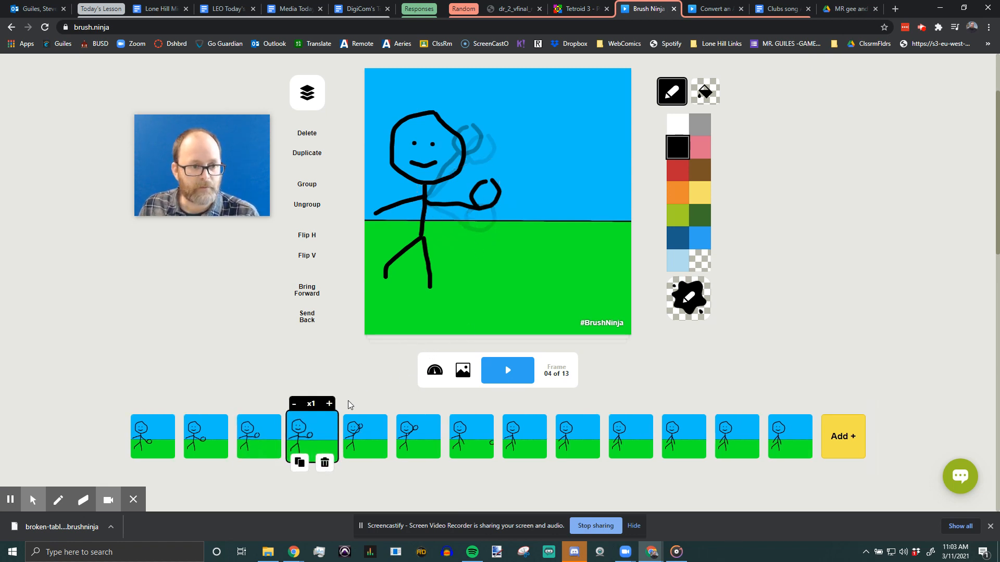
click(475, 205)
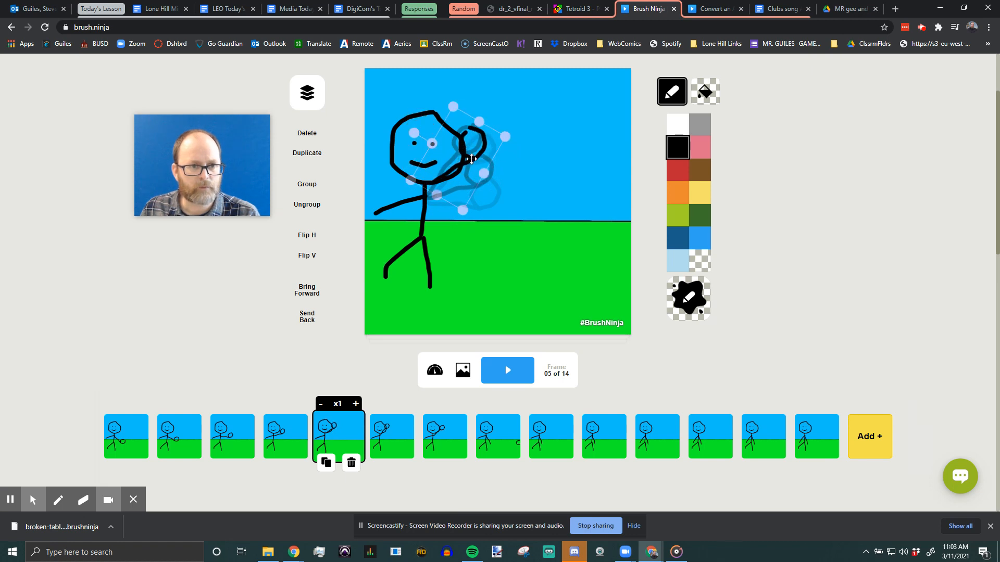
drag(472, 159, 472, 172)
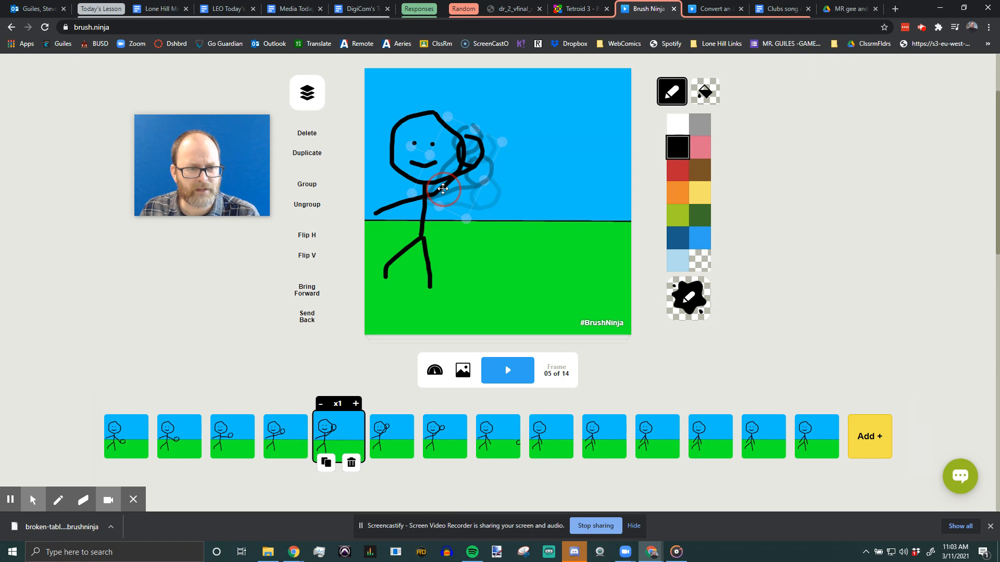
click(506, 370)
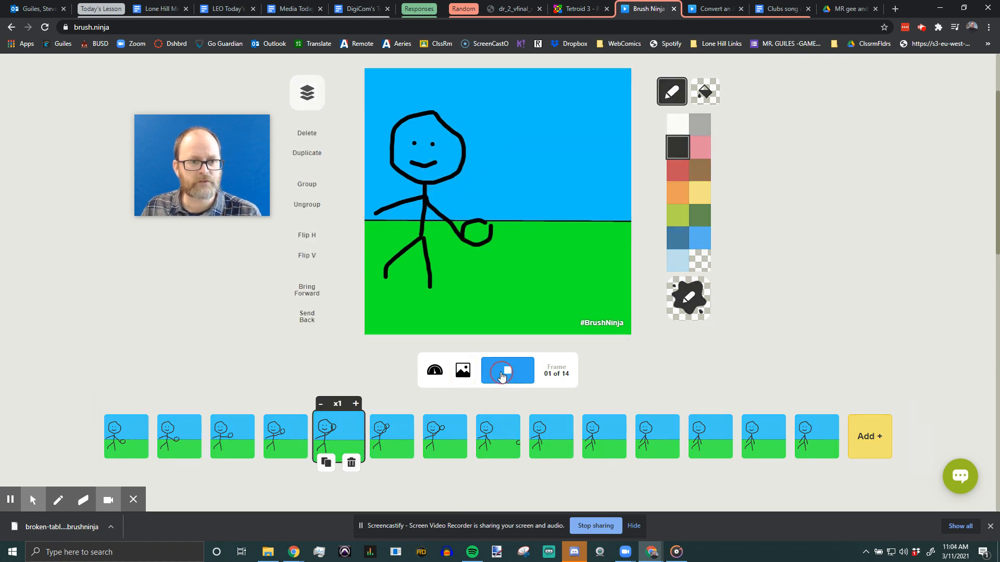
click(507, 370)
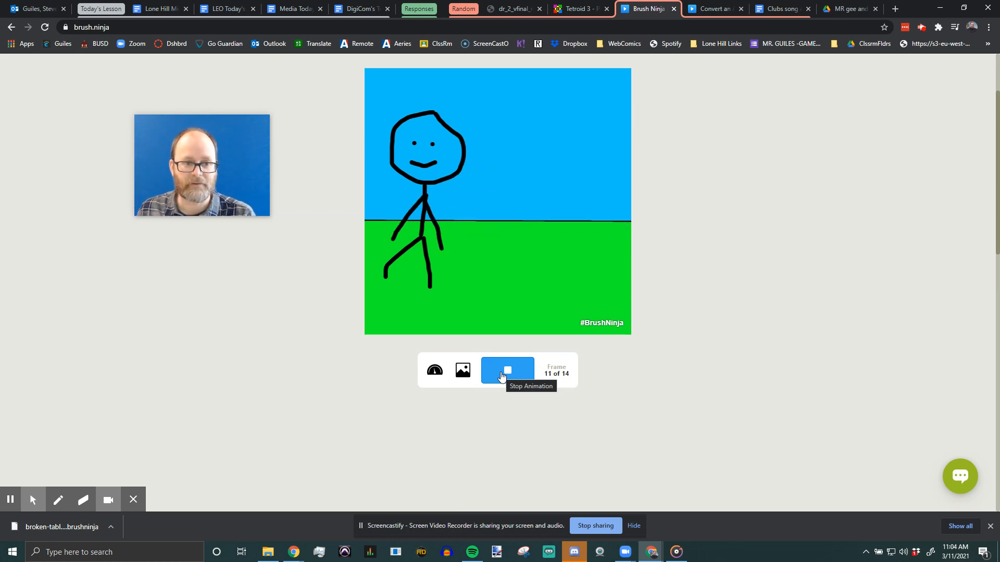
click(506, 370)
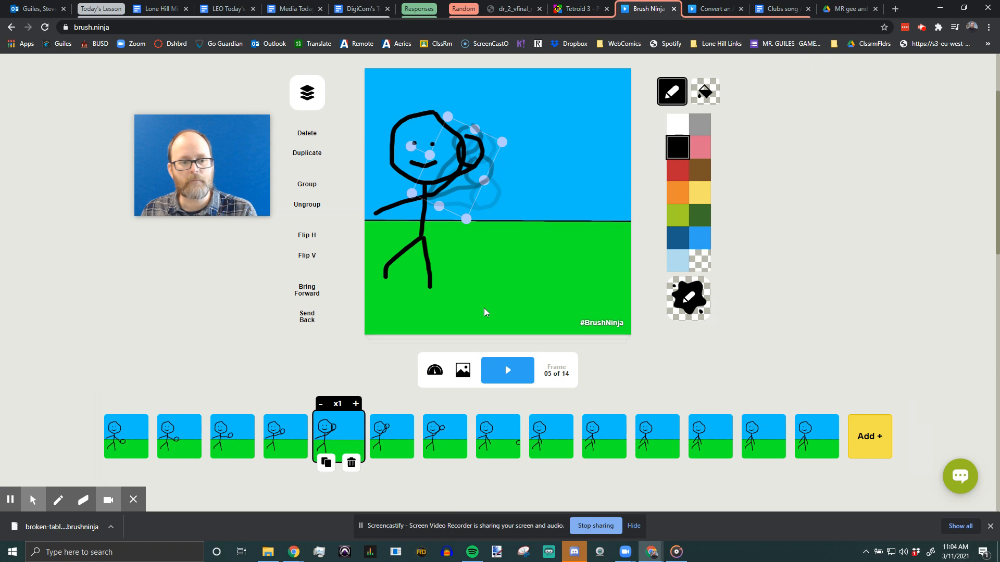
click(392, 437)
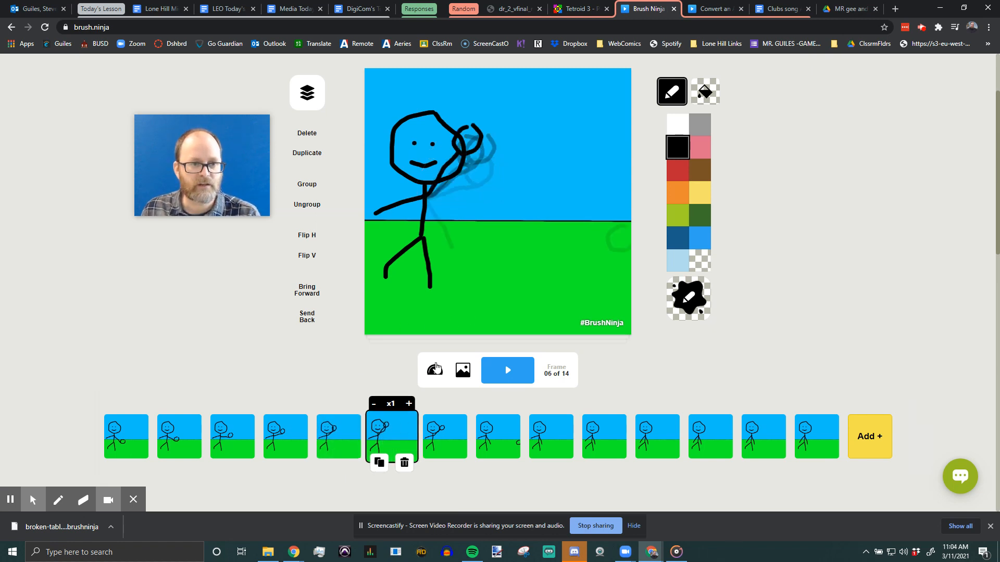
click(444, 437)
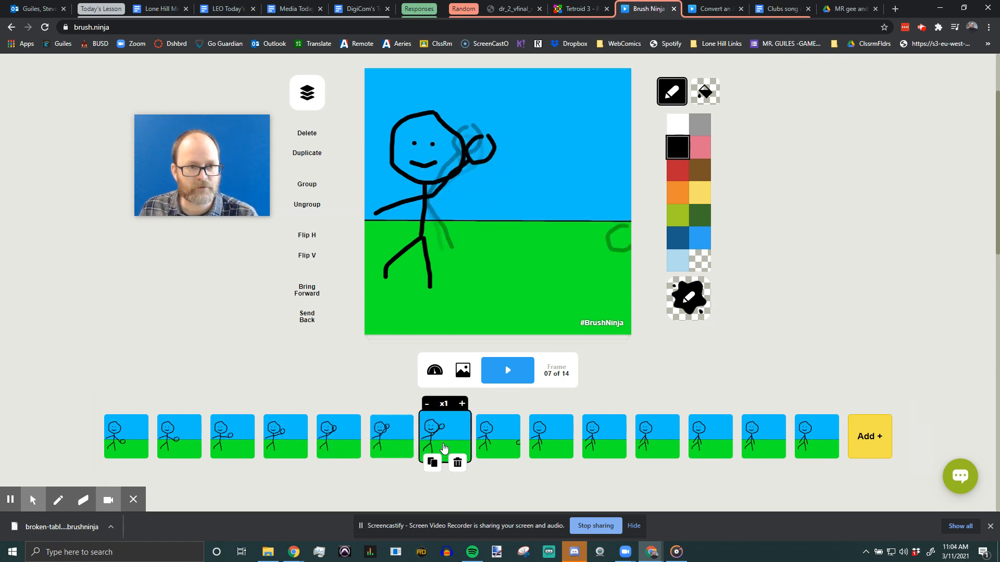
Set frame 6 to hold x4, then play the animation to check the pause
click(338, 437)
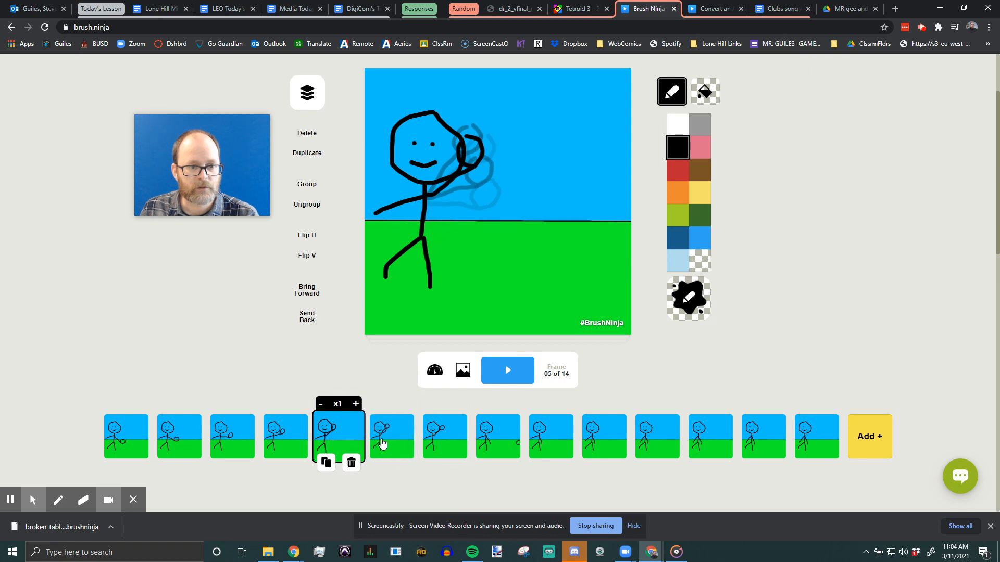
click(391, 436)
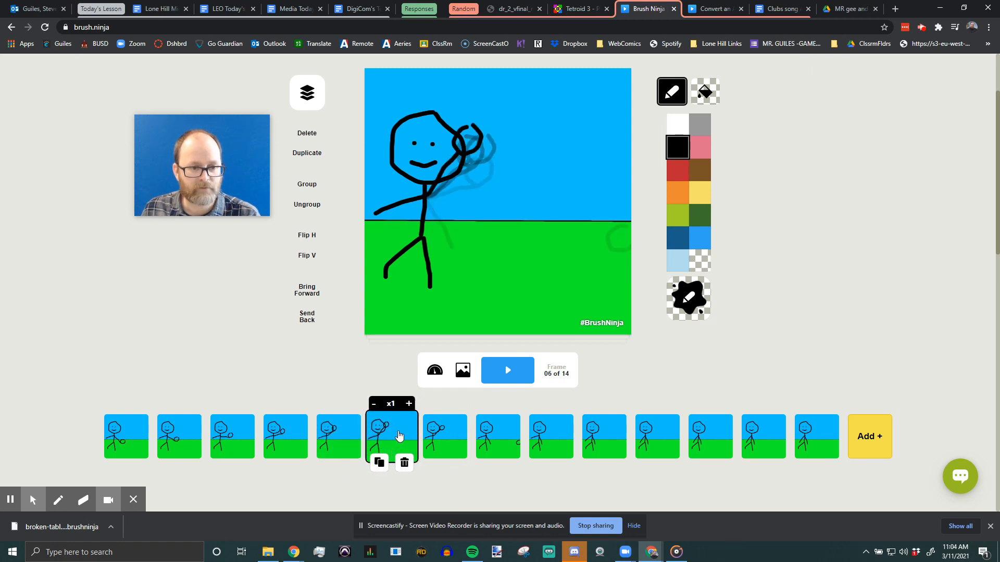
click(409, 404)
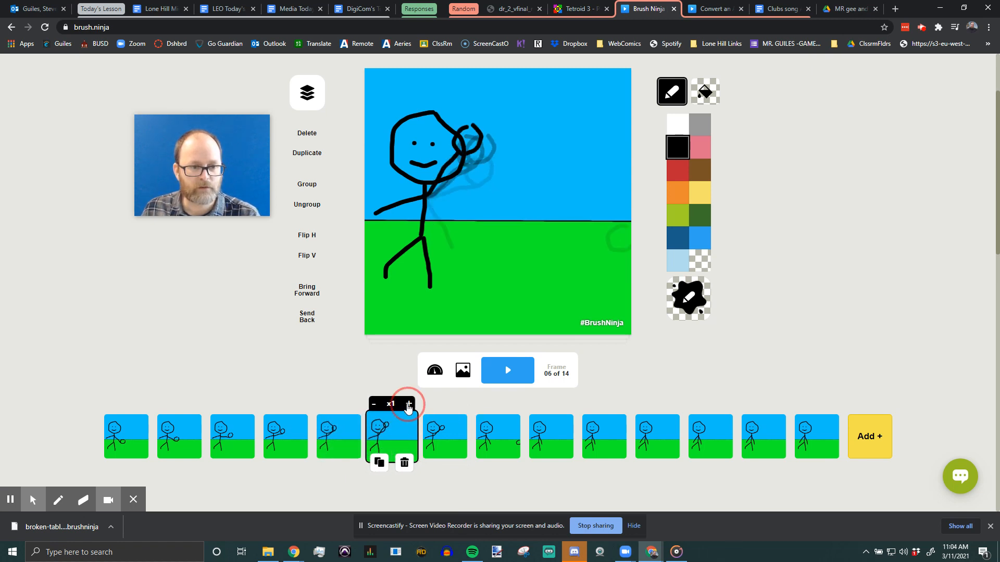
click(408, 404)
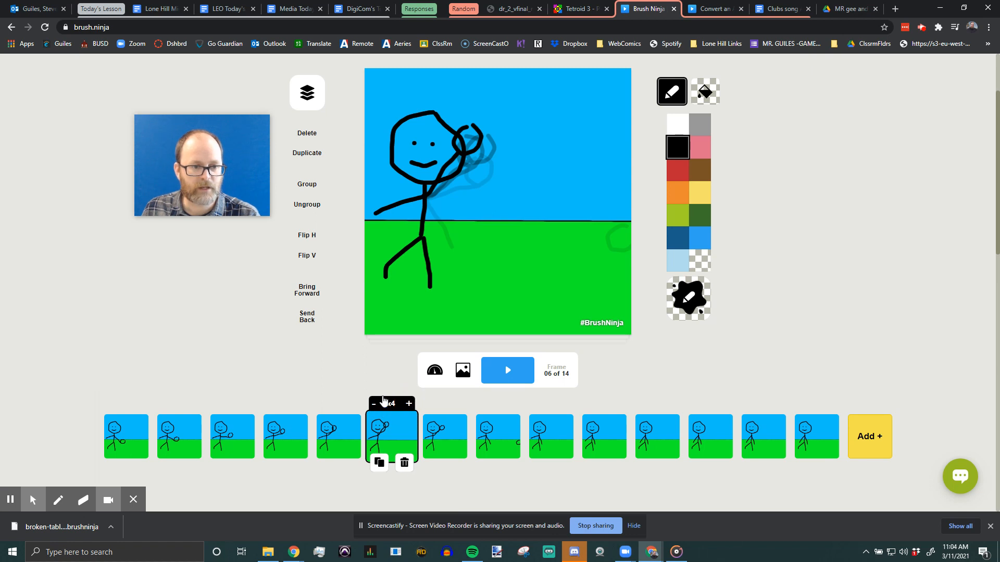
click(506, 371)
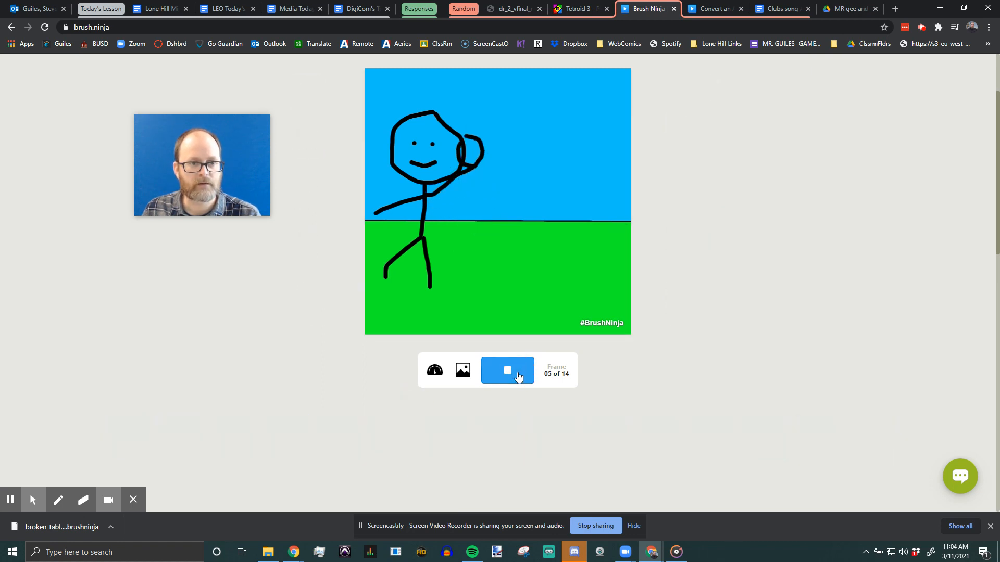
Stop playback, extend frame 6's hold to x5, and select frame 7
click(507, 371)
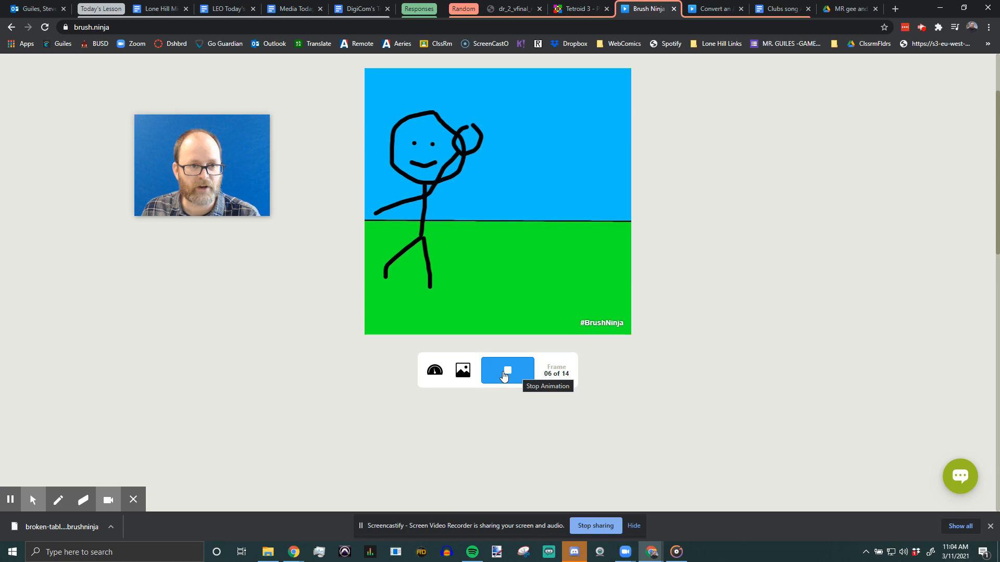
click(506, 371)
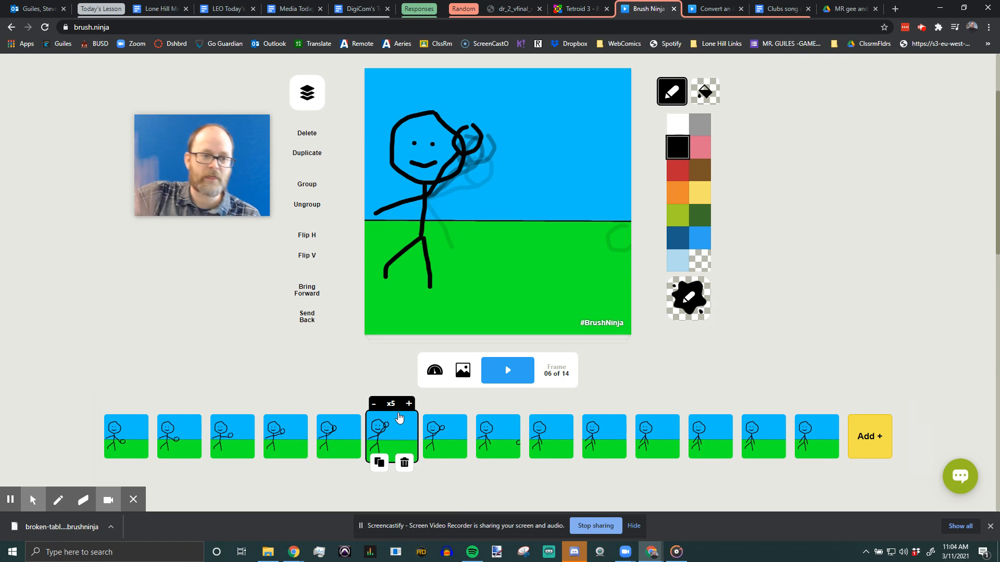
click(444, 437)
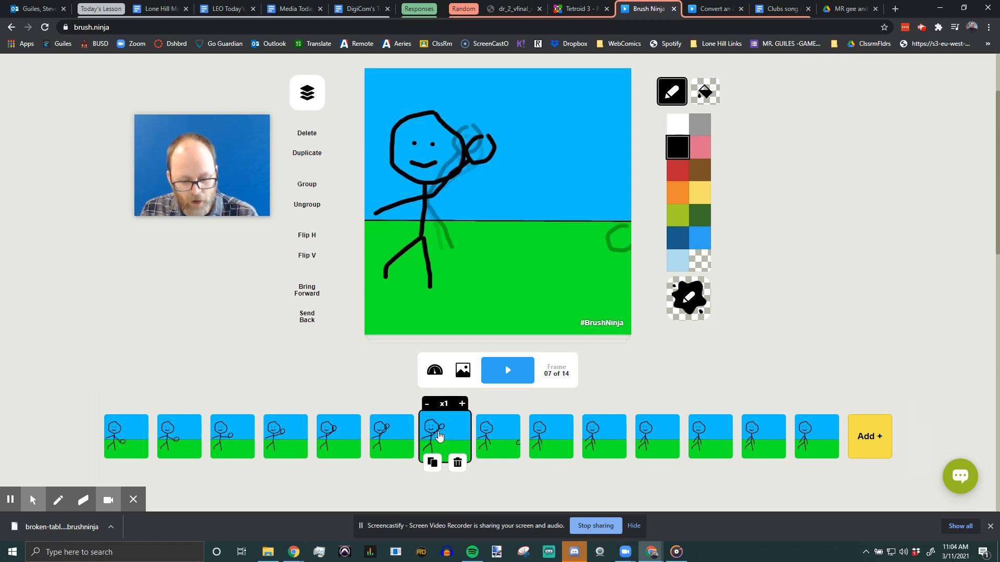
Duplicate frame 7 to create in-between frame 8
click(506, 370)
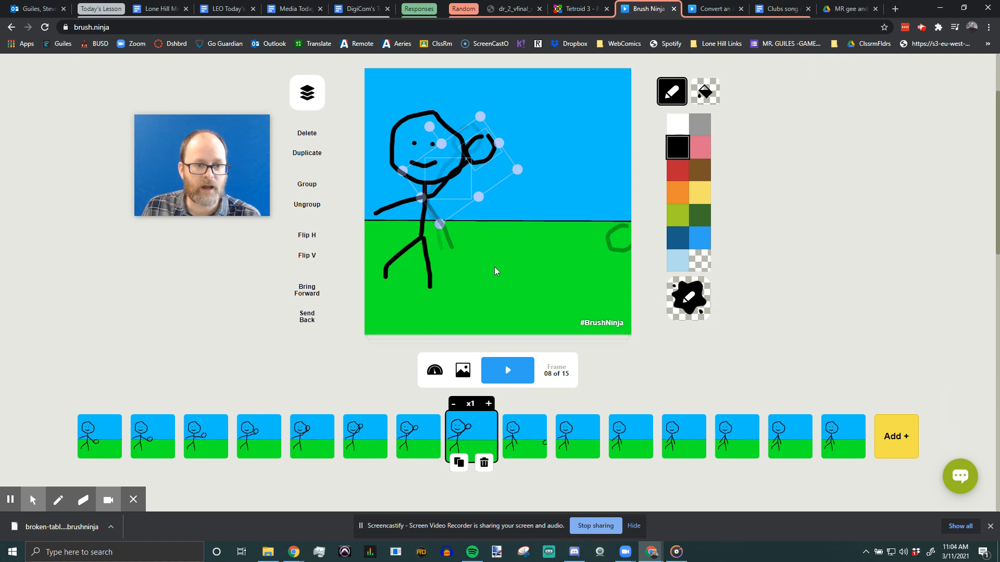
mouse_move(457, 462)
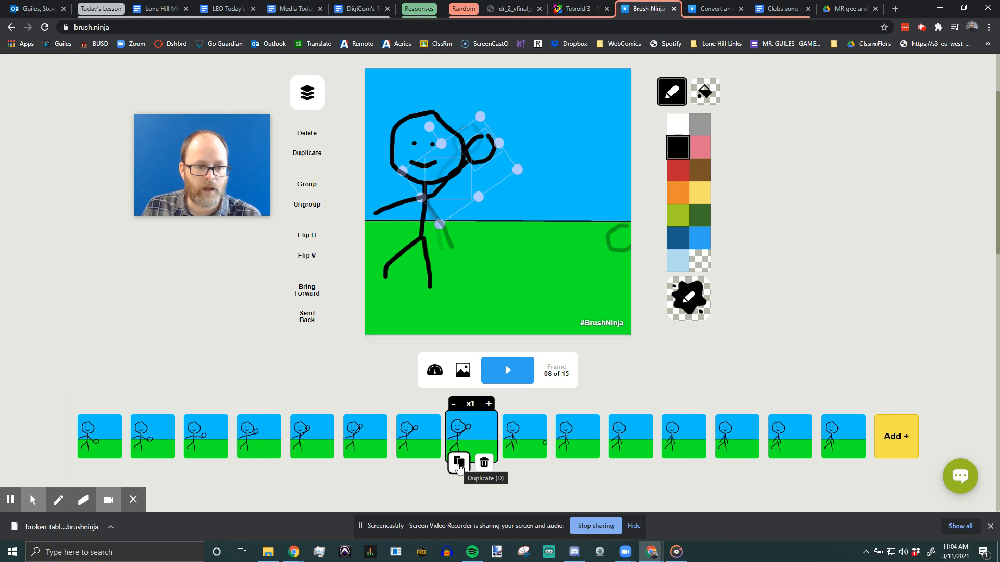
mouse_move(430, 134)
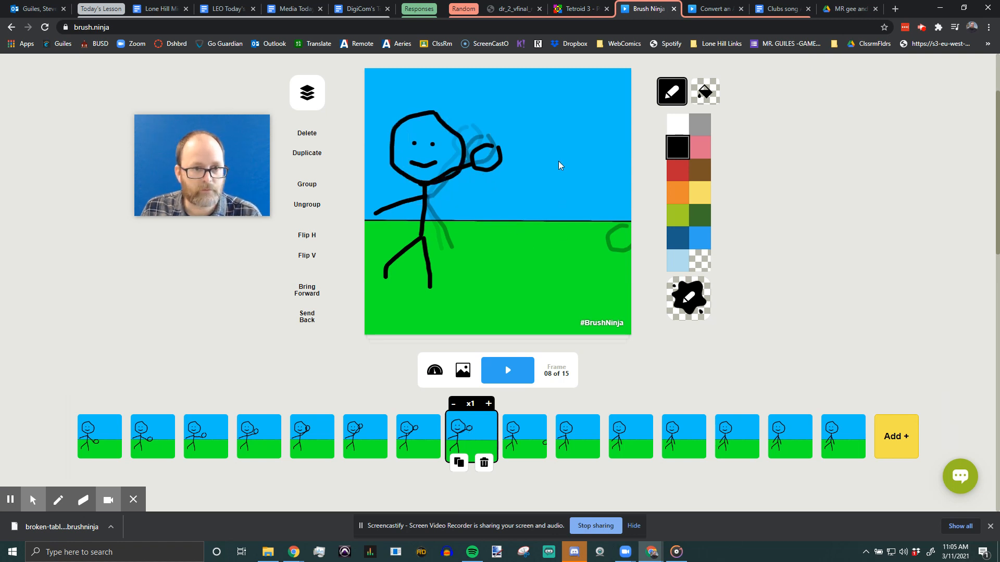
Rotate frame 8's throwing arm further forward and duplicate the frame as frame 9
click(472, 162)
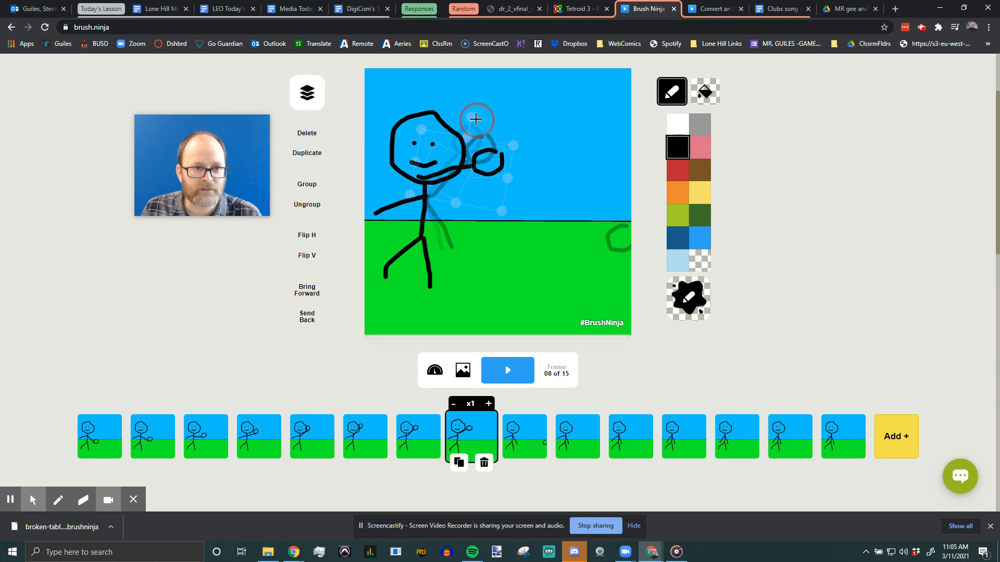
drag(475, 119, 461, 188)
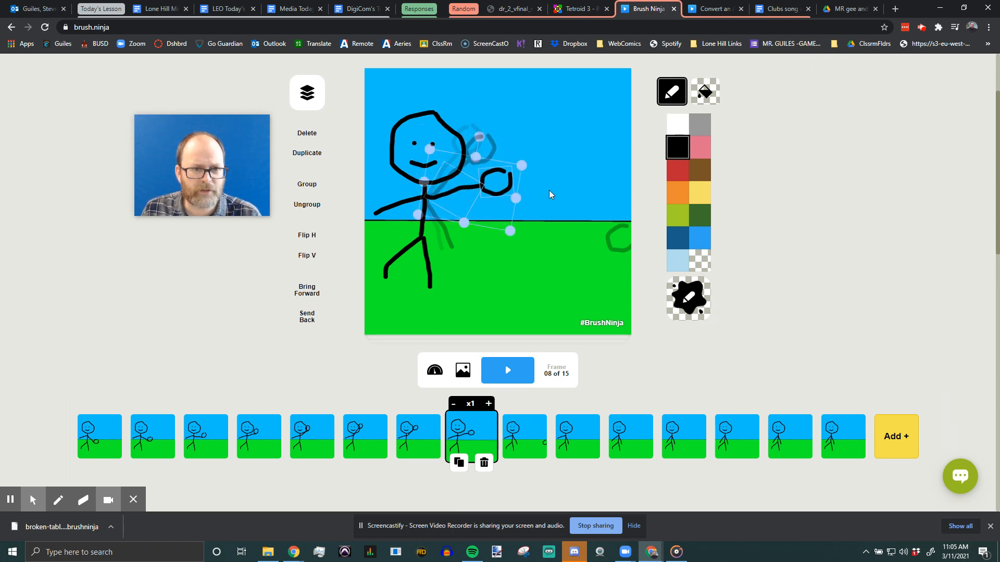
click(457, 463)
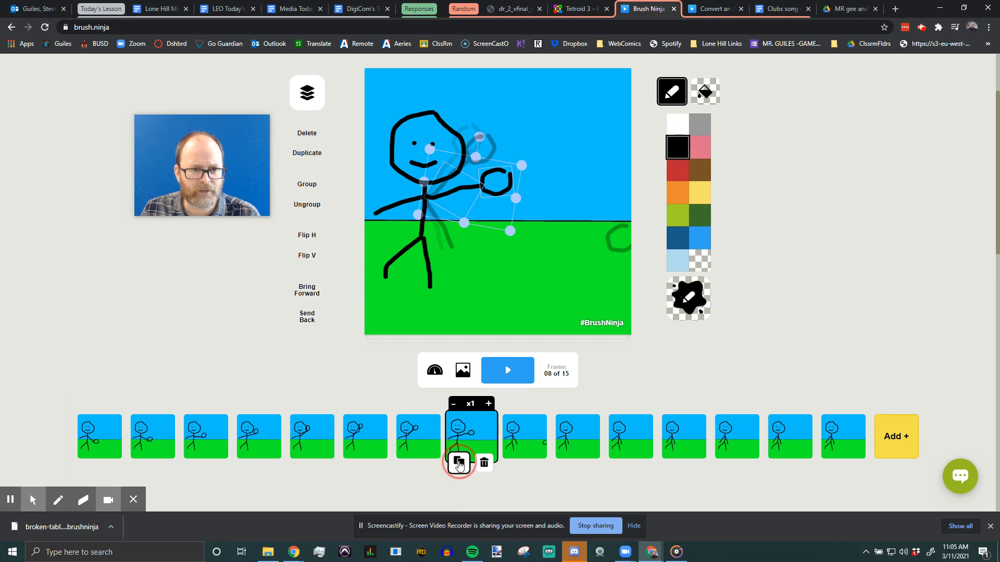
click(458, 462)
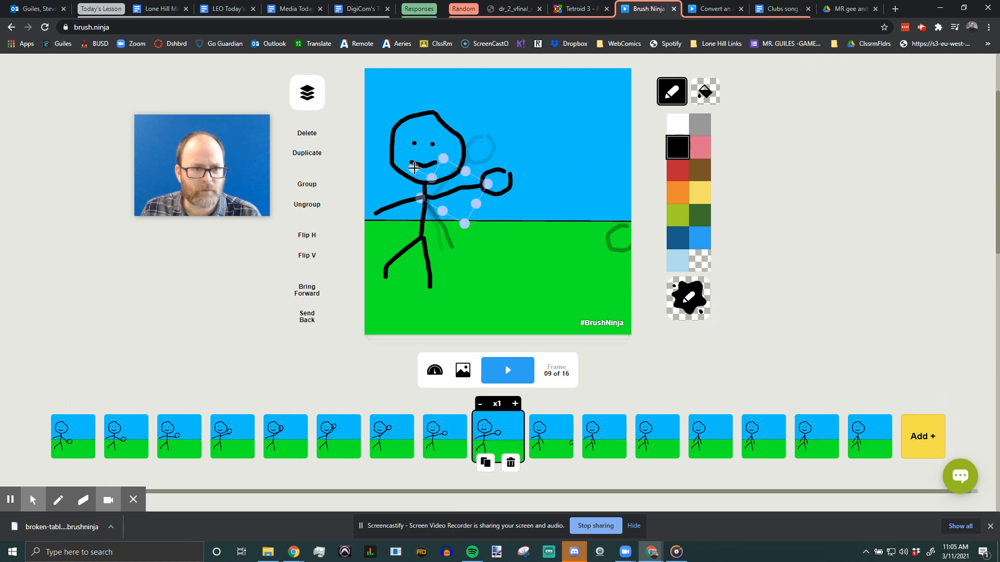
Swing the arm toward release, select the ball in frame 12, and start playback
drag(415, 167, 456, 194)
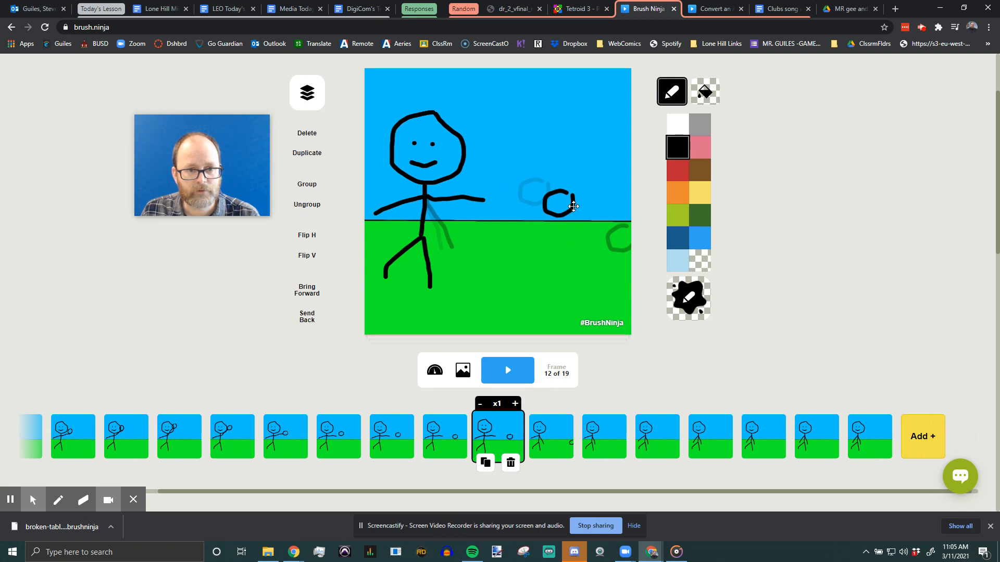
click(560, 203)
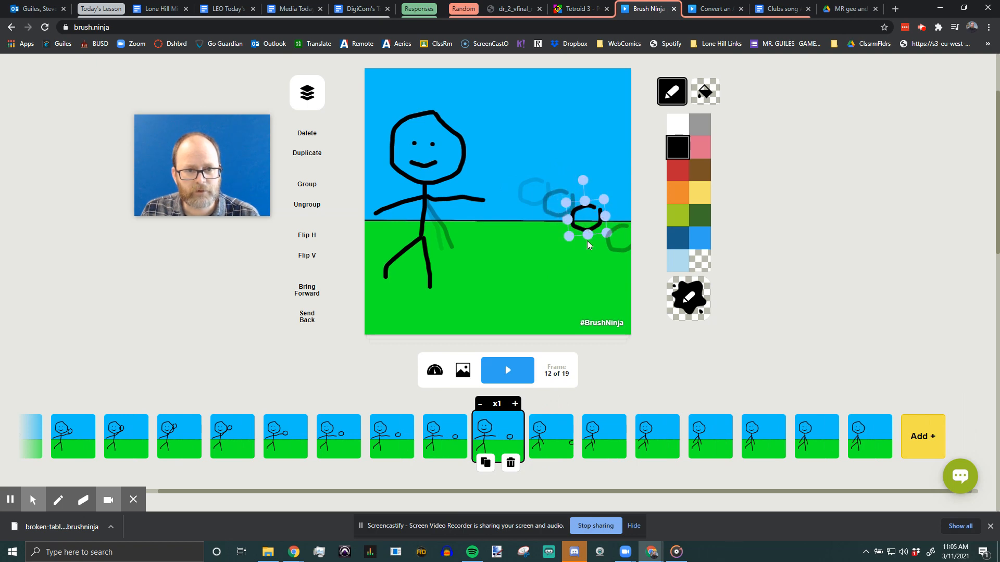
click(506, 370)
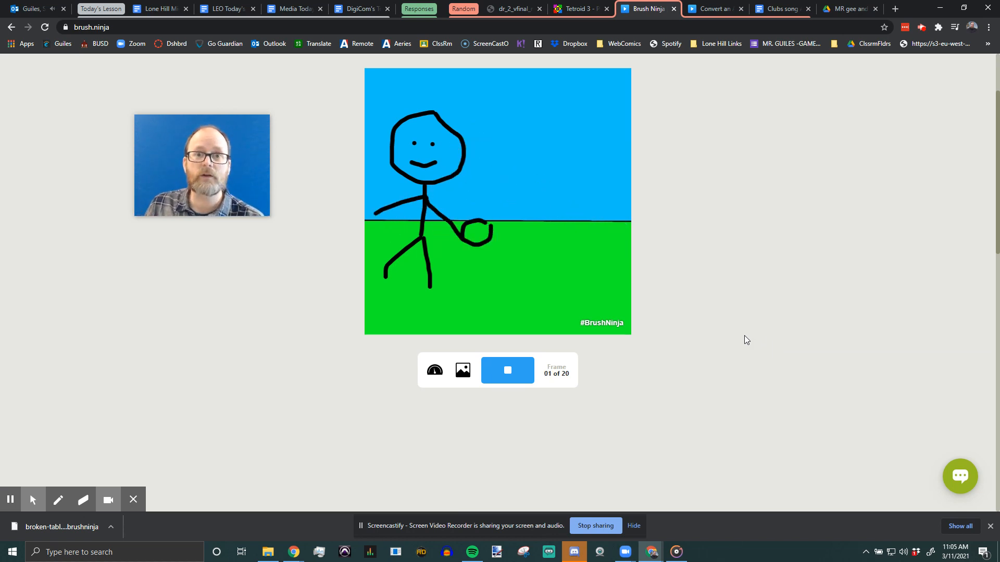
Stop the twenty-frame playback, leaving frame 13 with the ball mid-flight open
click(507, 371)
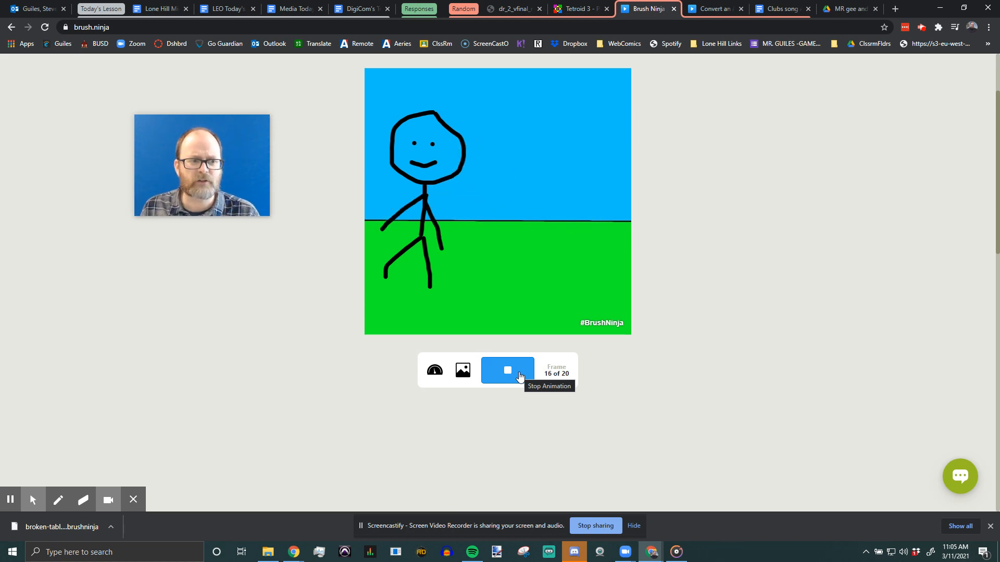
click(507, 370)
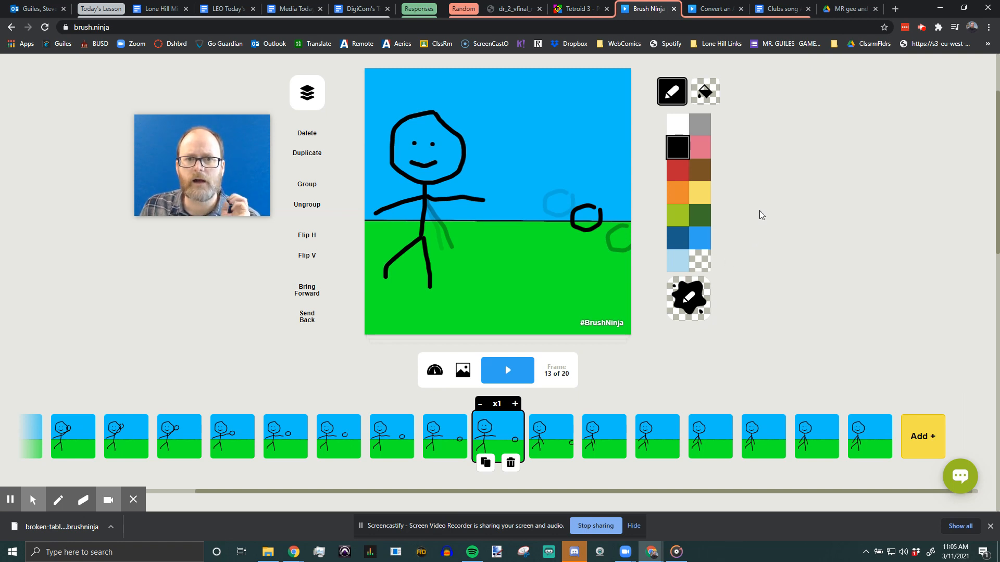
mouse_move(752, 214)
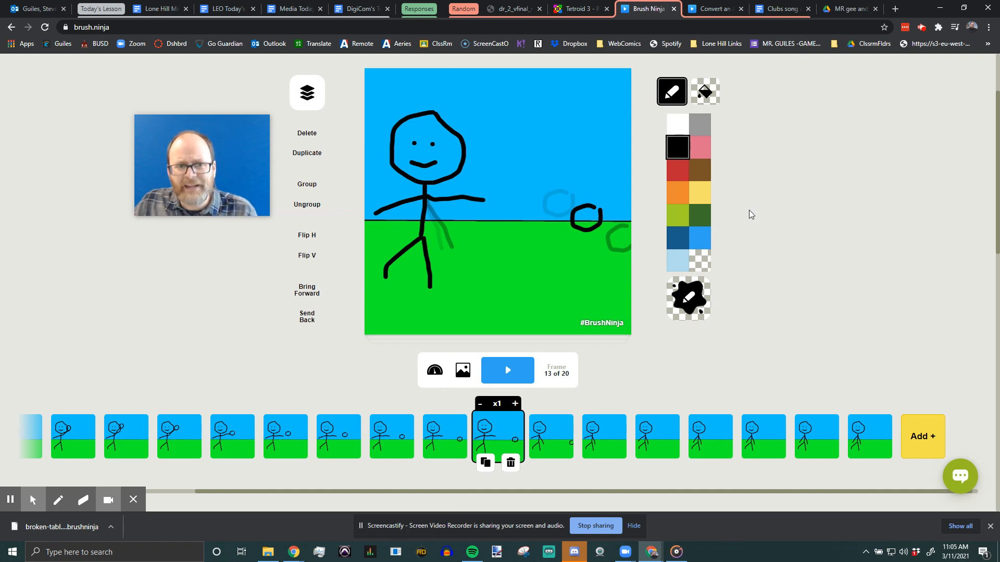
mouse_move(726, 197)
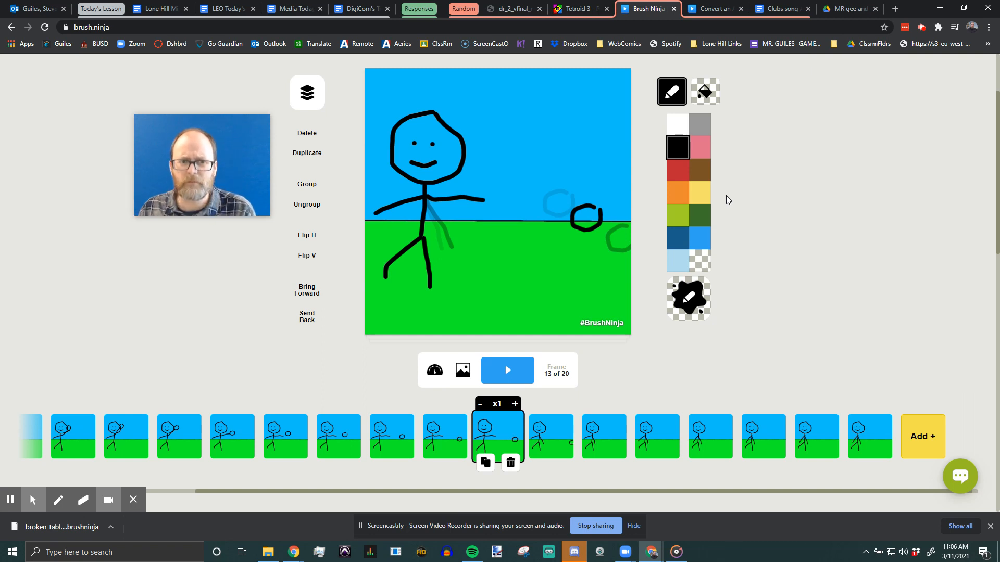
mouse_move(724, 174)
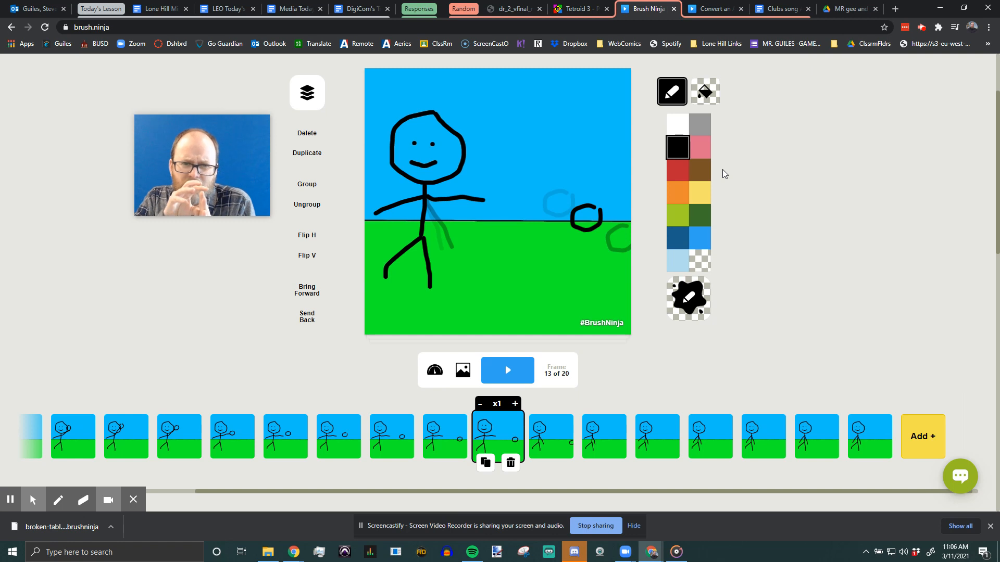
mouse_move(781, 163)
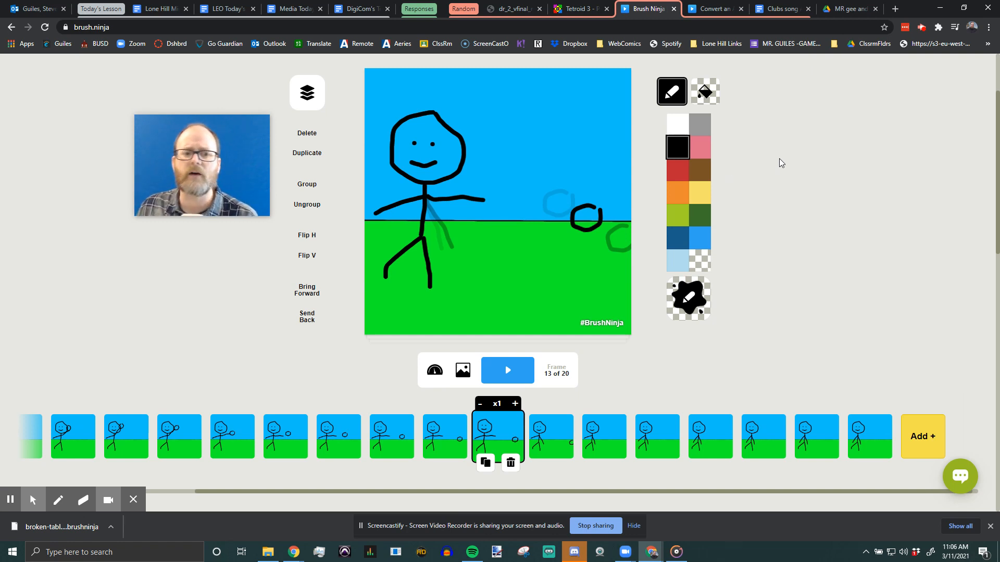